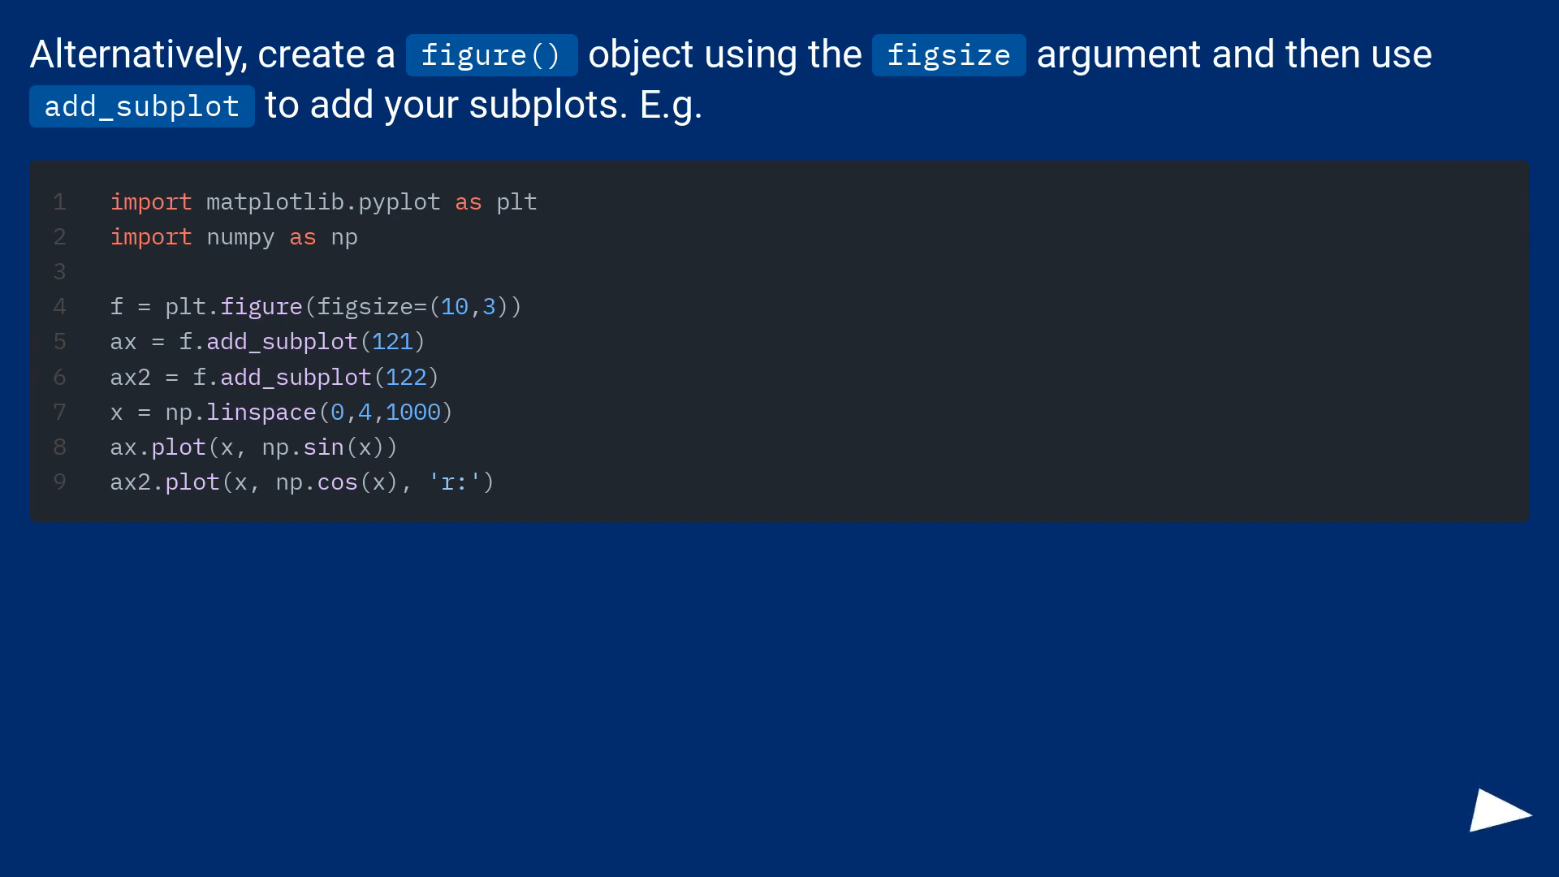
left_click(1494, 815)
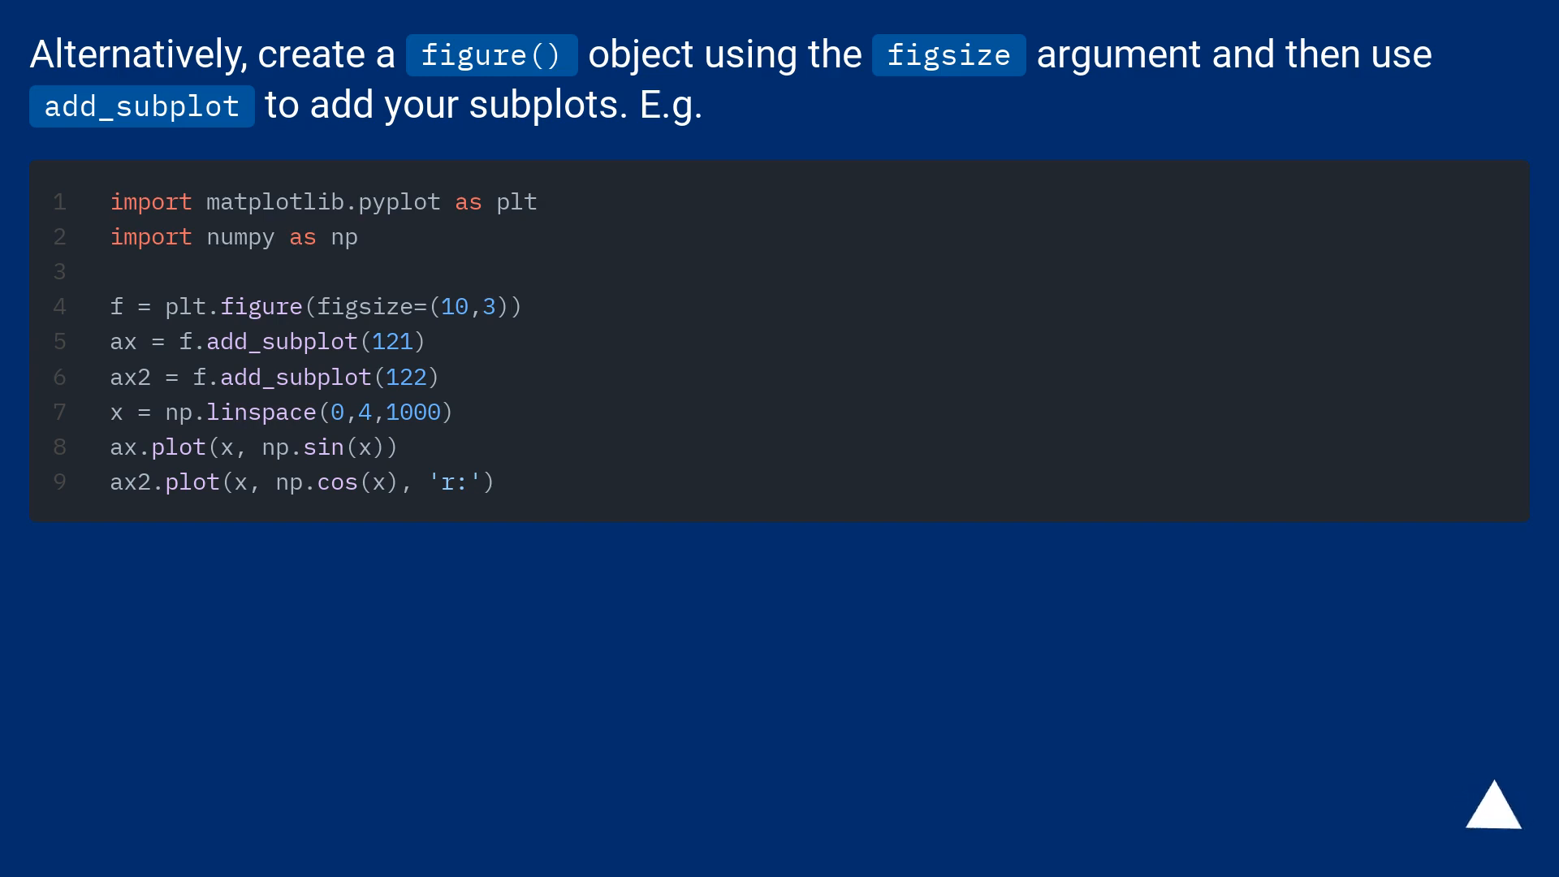
left_click(1495, 805)
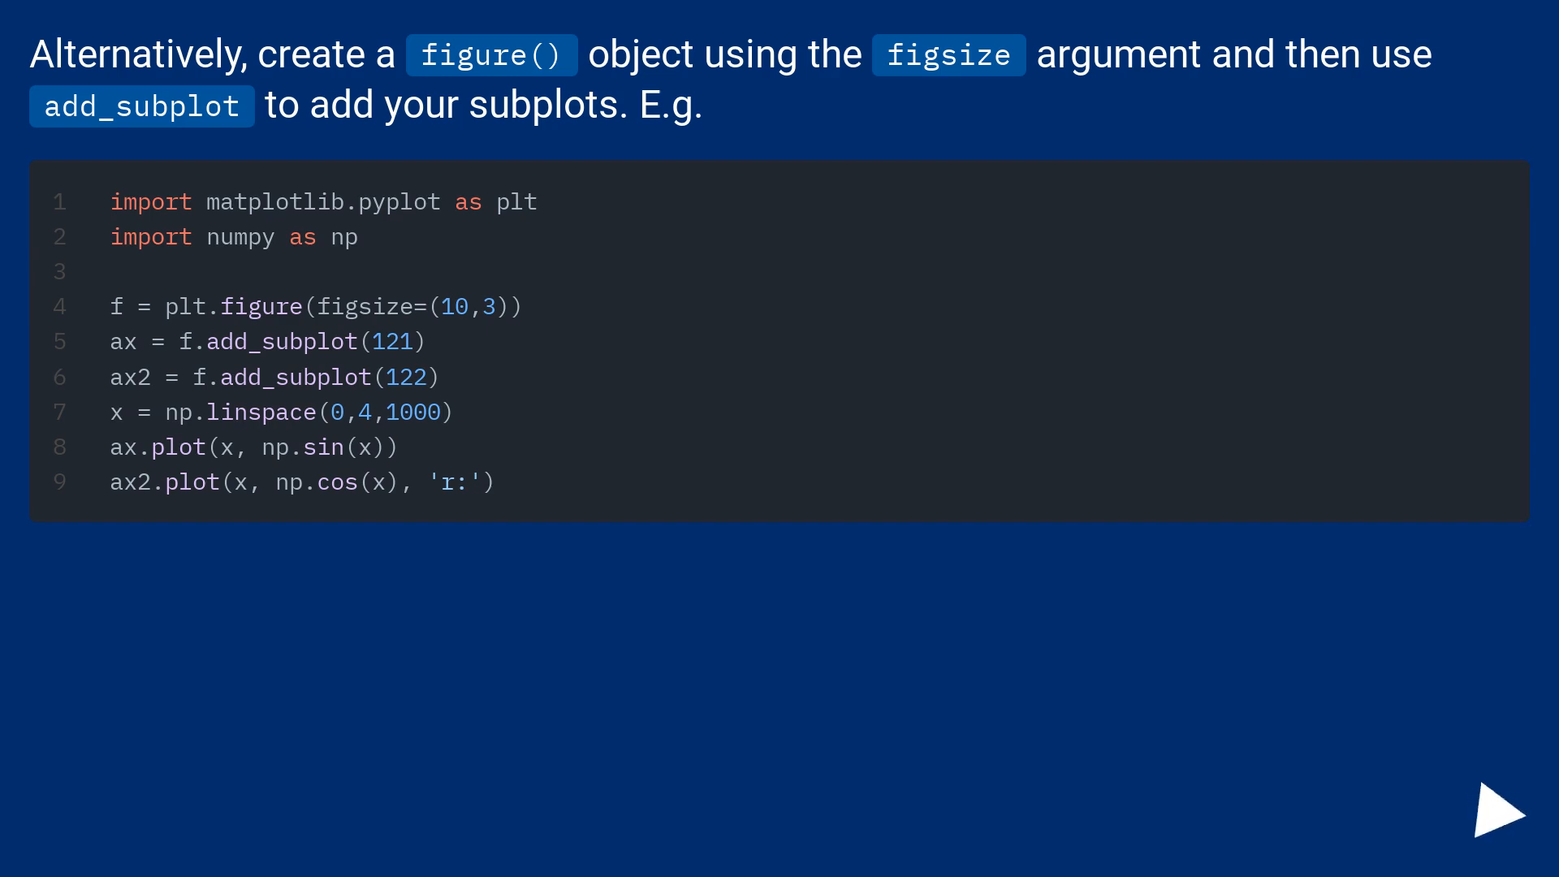
left_click(1498, 818)
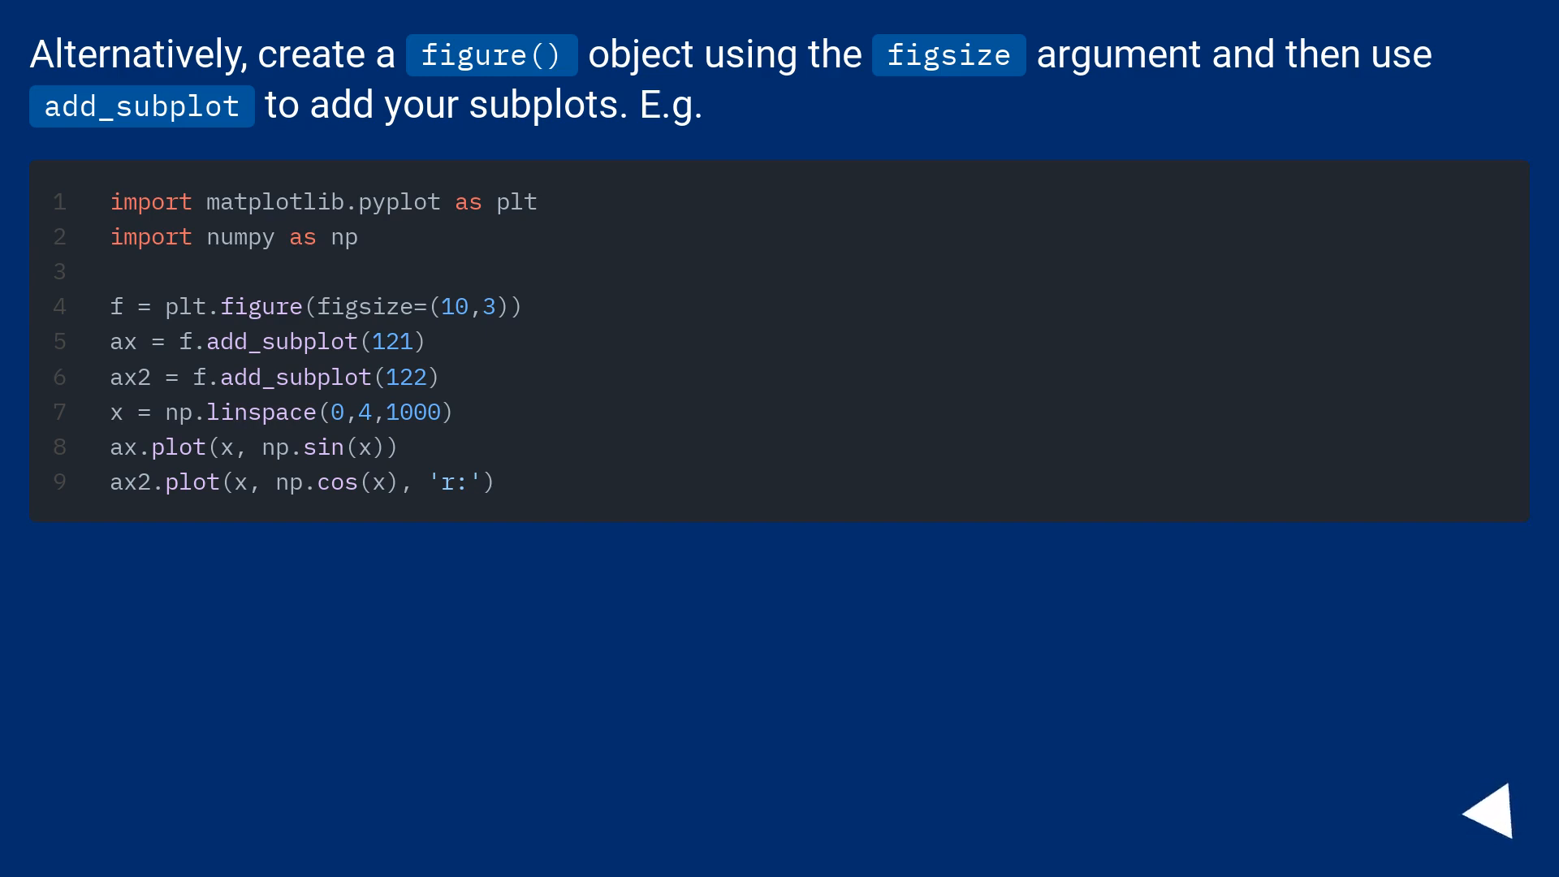
left_click(1494, 817)
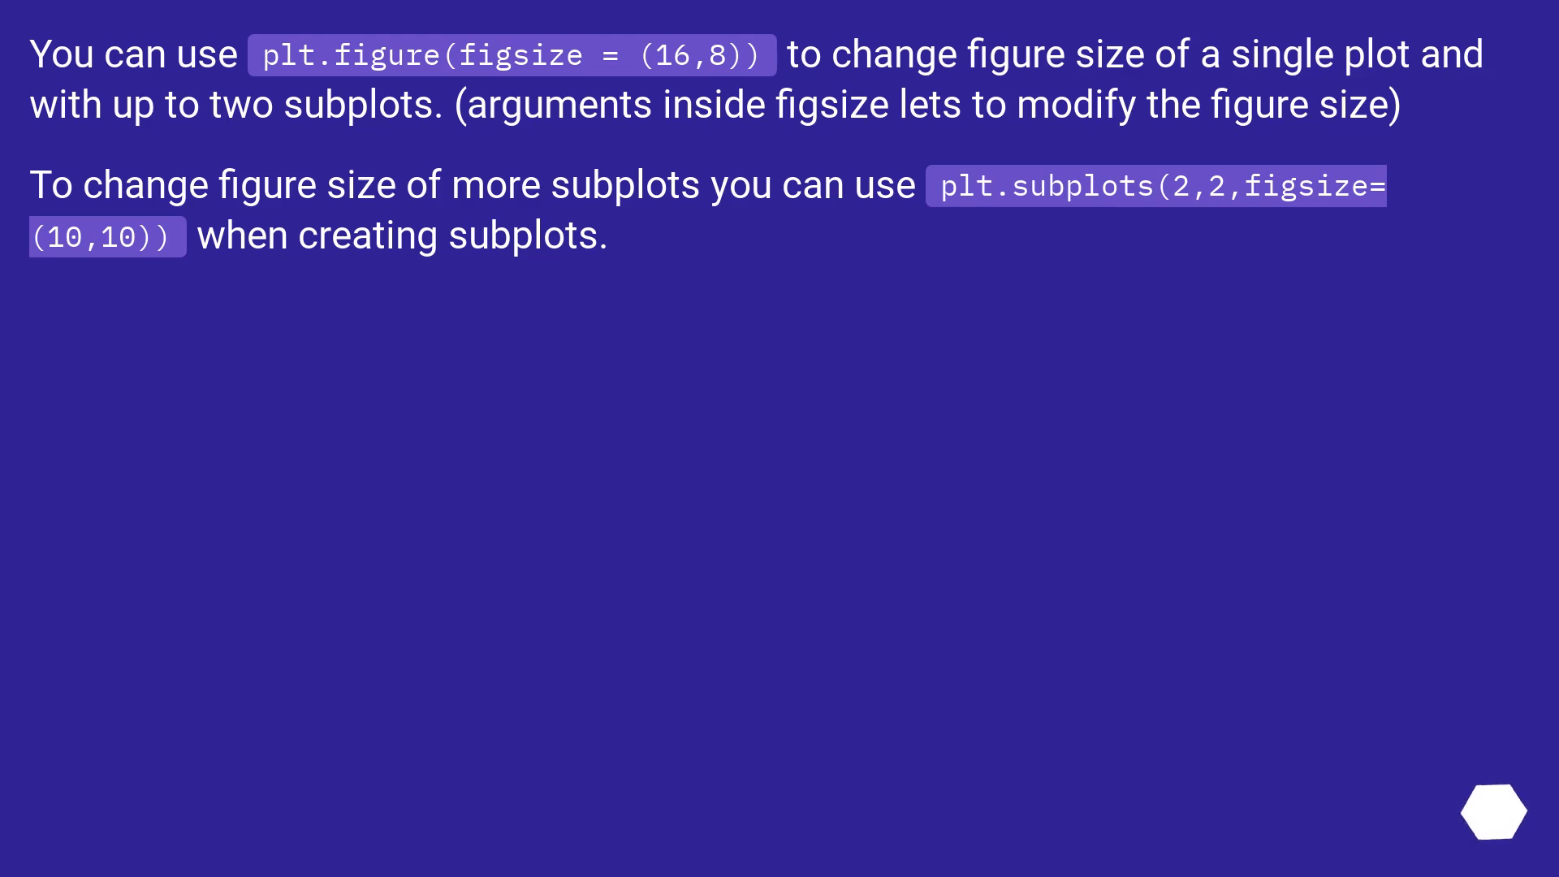